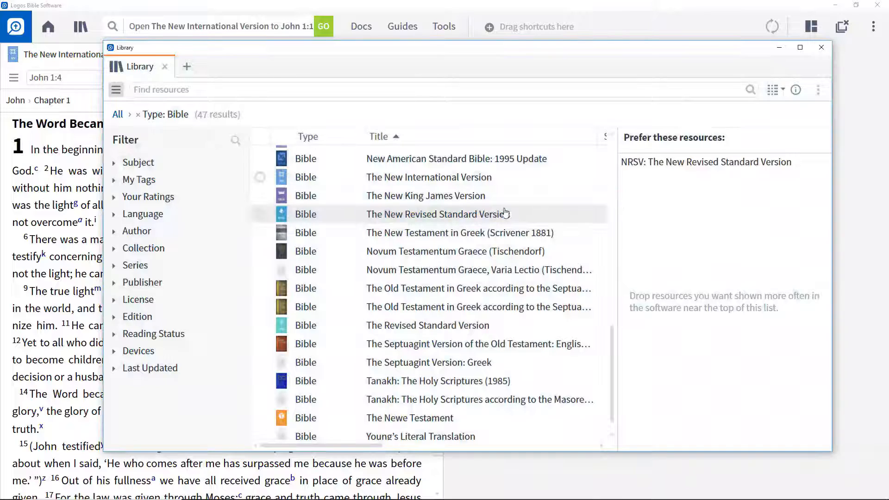
Clear the Bible filter to show all resources and close the library.
scroll("up", 3)
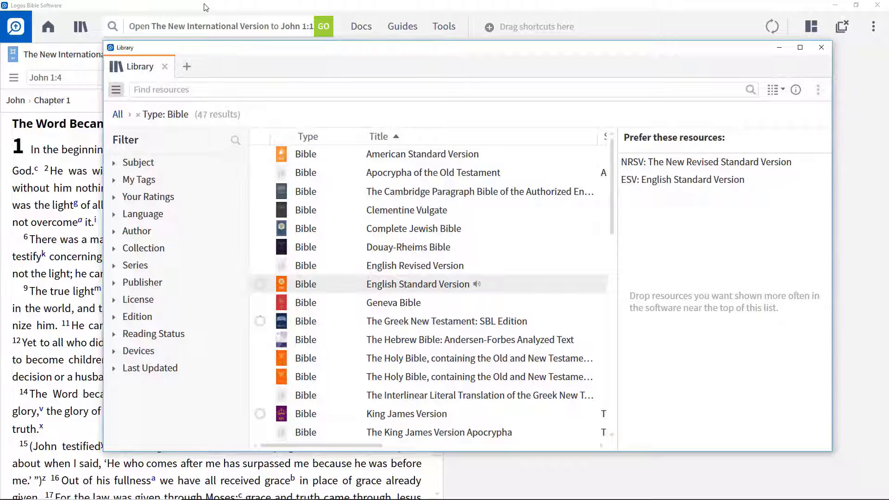
left_click(137, 114)
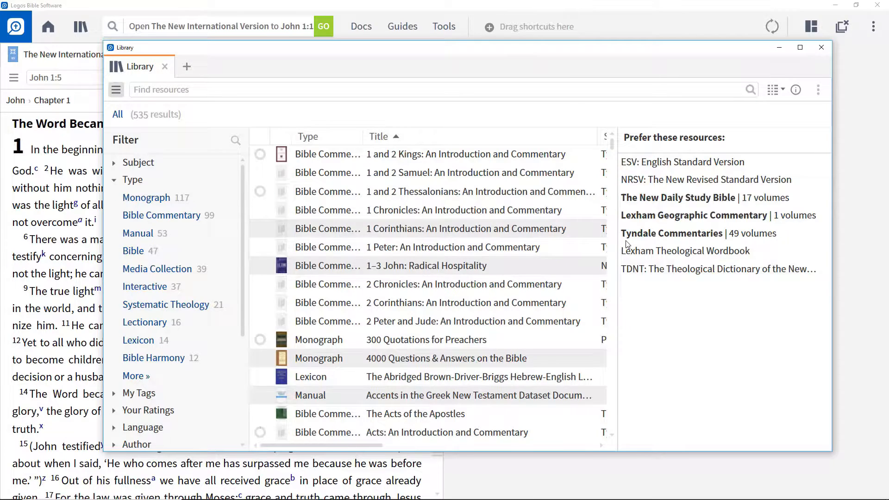
left_click(820, 47)
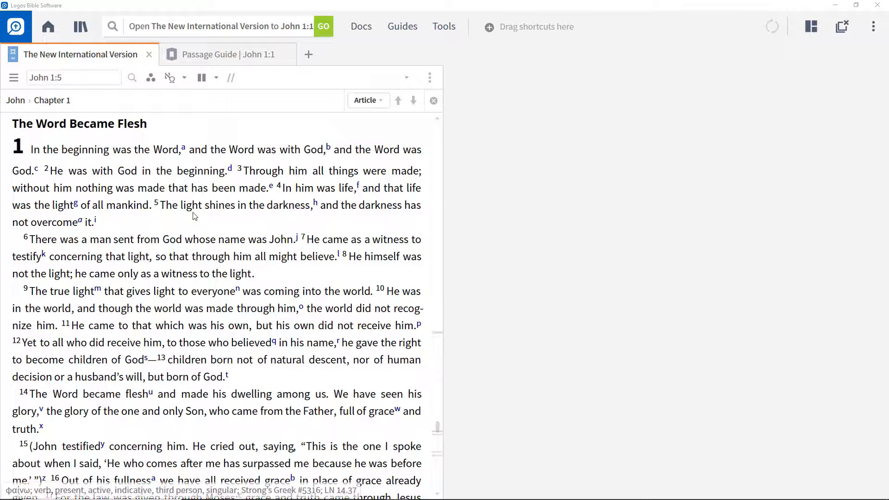
mouse_move(76, 188)
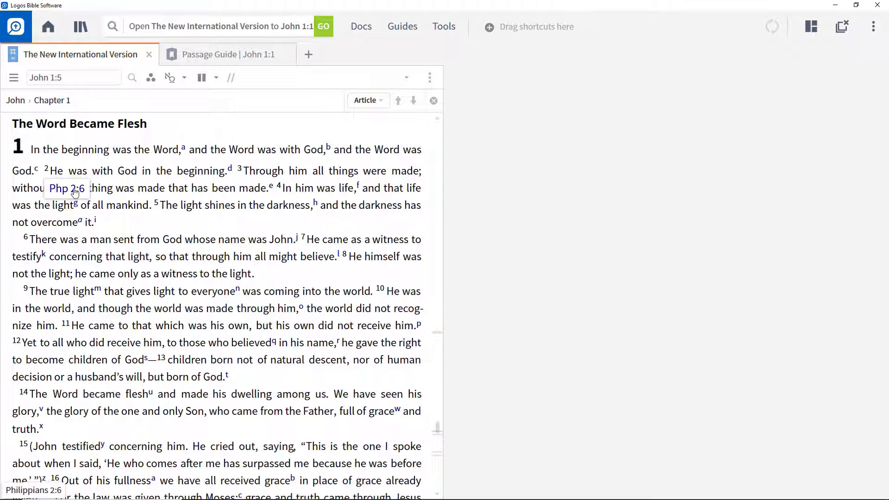
mouse_move(324, 227)
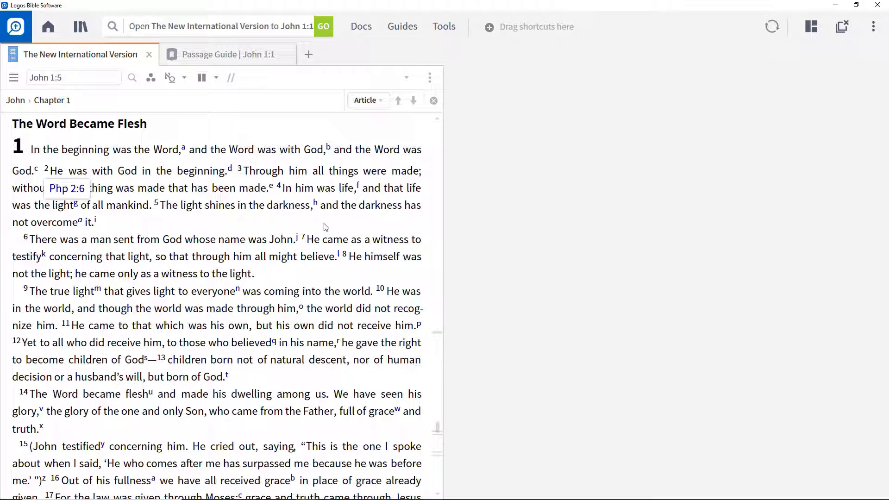
View the John 1:1 Passage Guide, return to NIV John 1, and bring up options for 'life'.
left_click(229, 55)
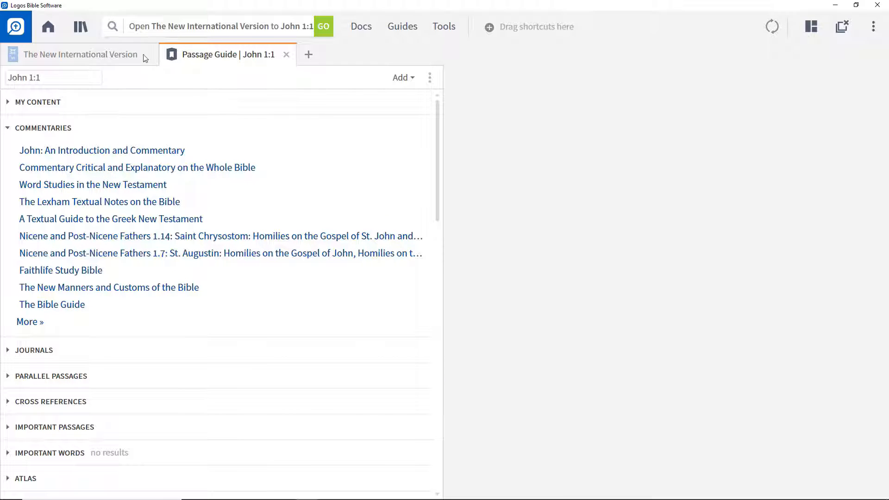
left_click(80, 54)
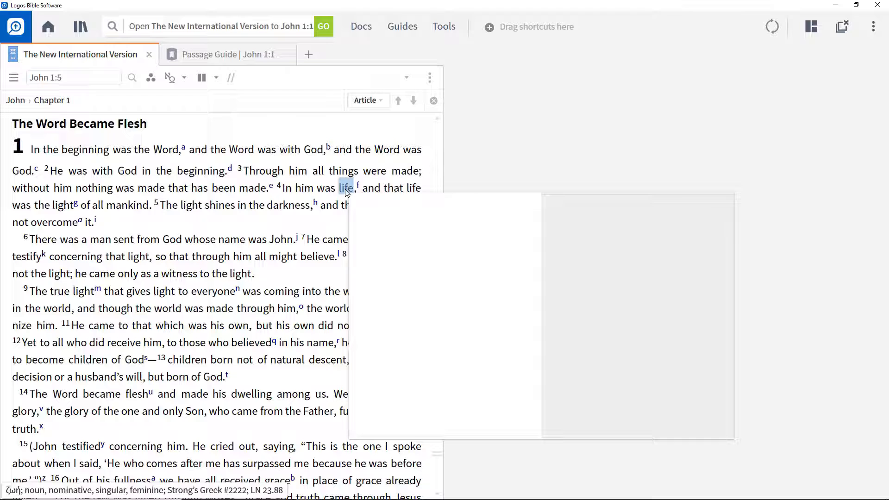
right_click(345, 188)
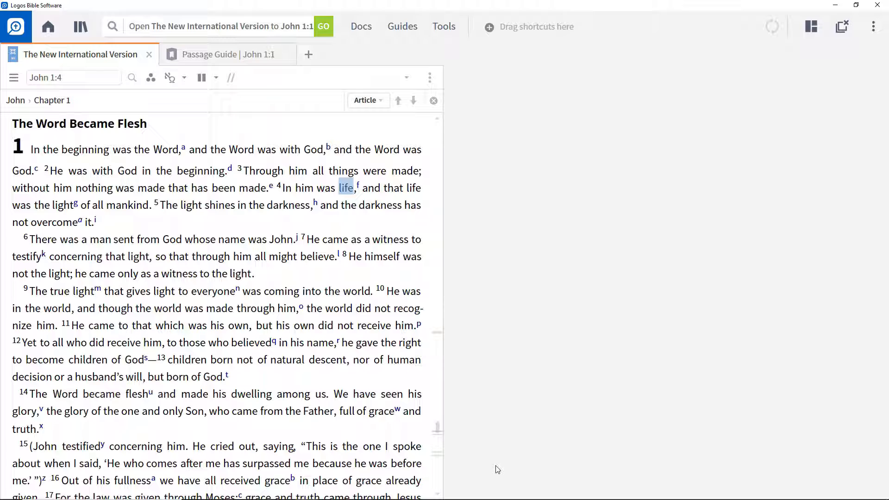
Open the library in a floating window showing the empty Prioritize Resources list.
left_click(79, 26)
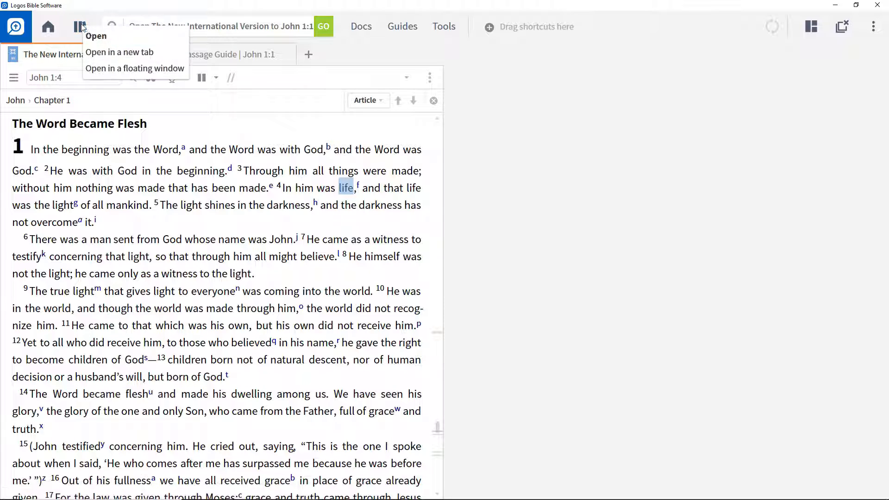
left_click(135, 68)
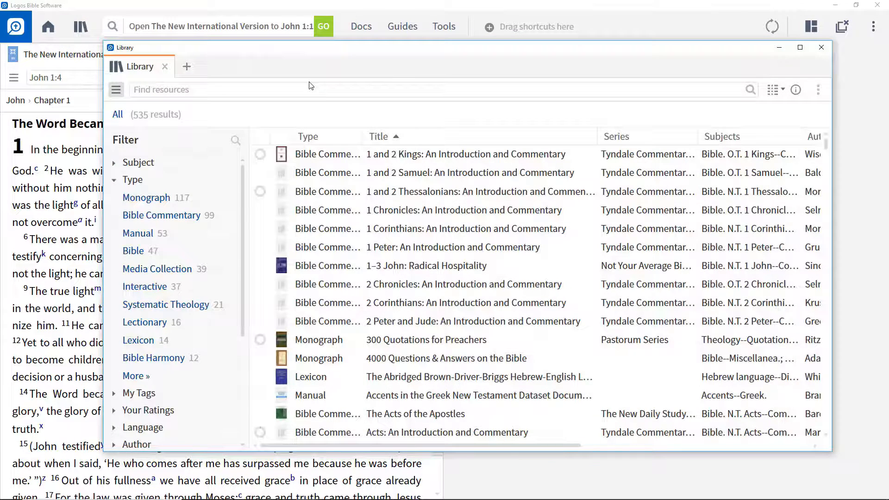
mouse_move(794, 78)
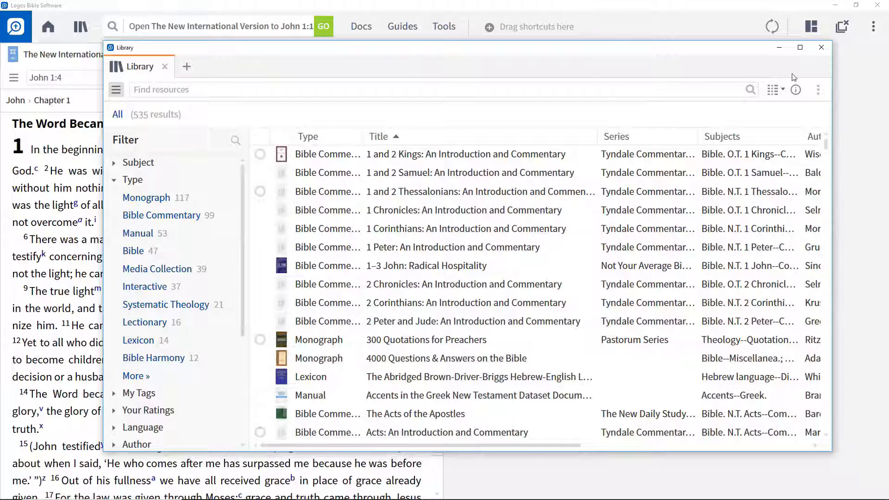
left_click(818, 90)
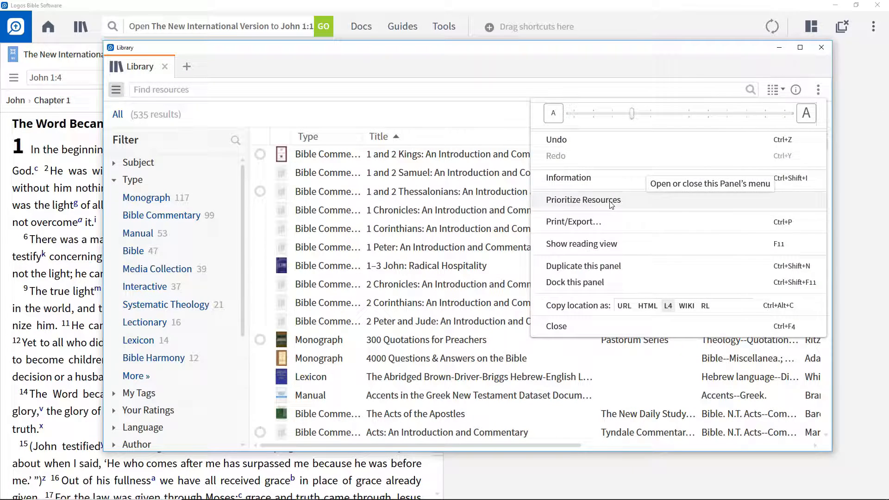
left_click(583, 199)
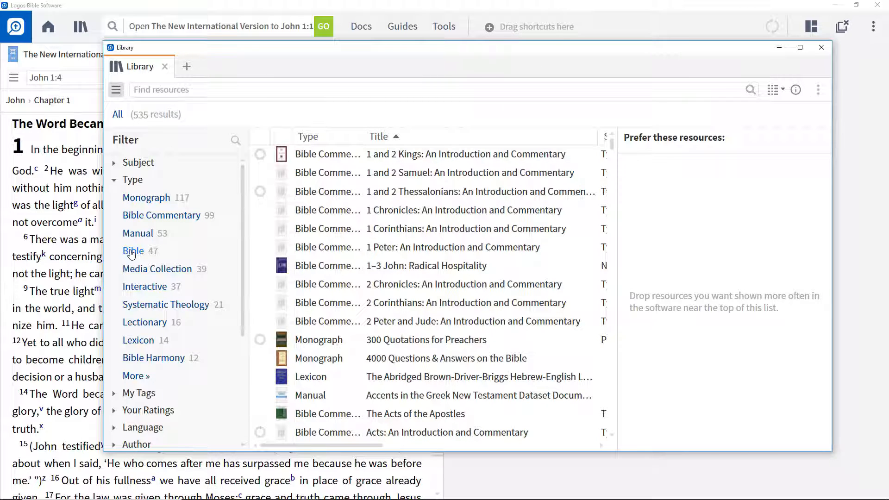
Filter the library to Bibles, make NRSV and ESV preferred, then close the library.
left_click(133, 251)
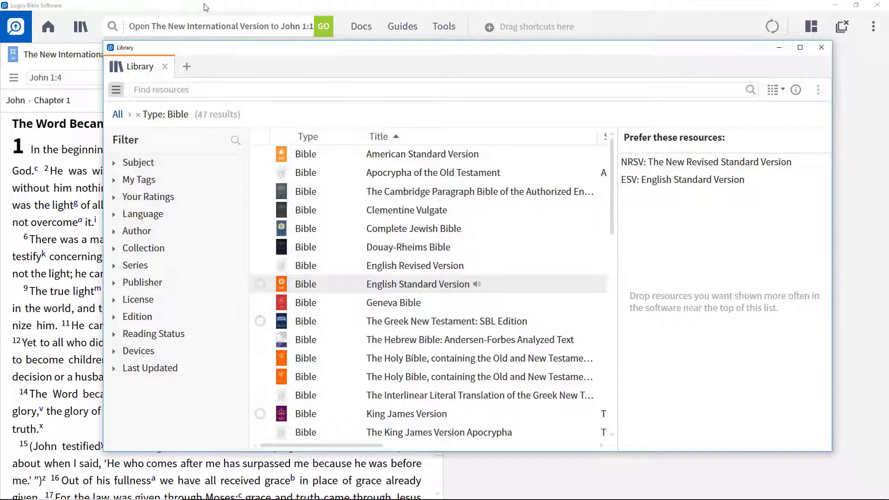
left_click(820, 47)
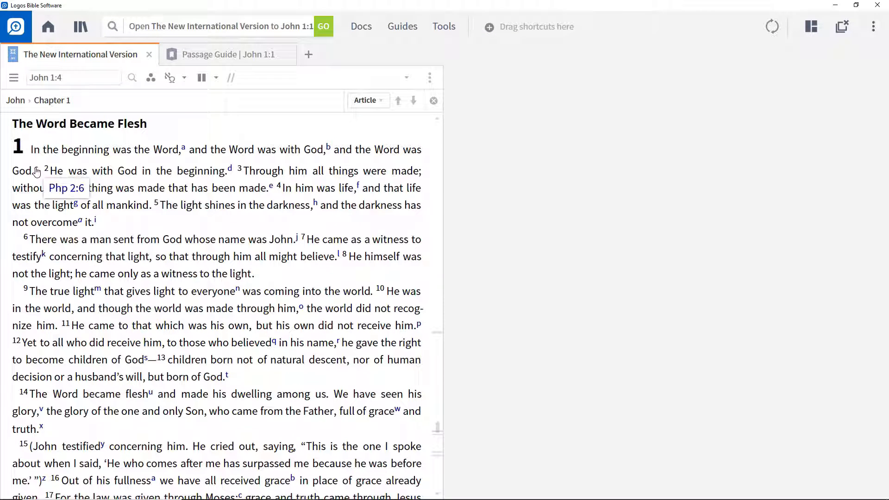
mouse_move(66, 187)
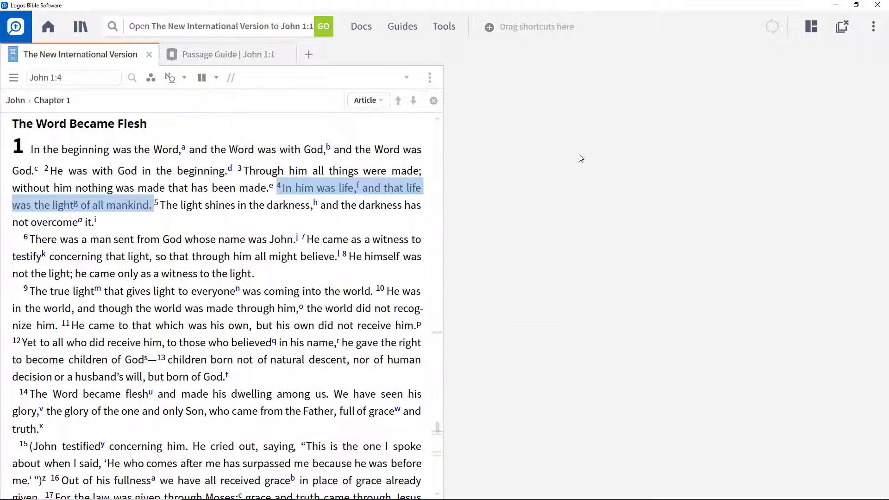
Reopen the library, rank ESV ahead of NRSV in preferred resources, and close it.
left_click(80, 27)
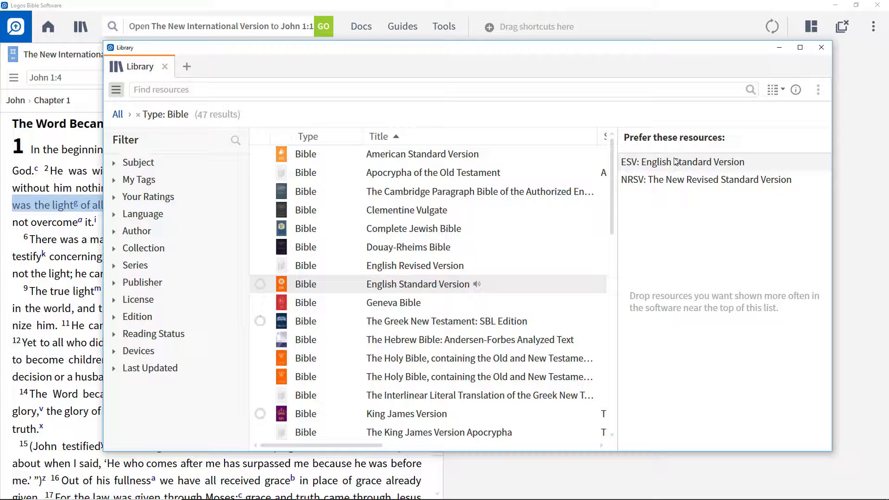
left_click(821, 47)
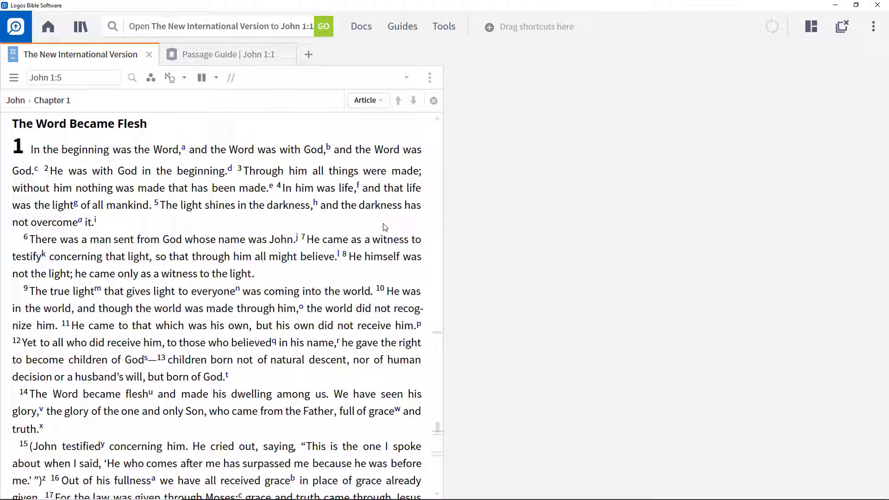
Filter the library to Bible Commentary and add The New Daily Study Bible to preferred resources.
left_click(81, 27)
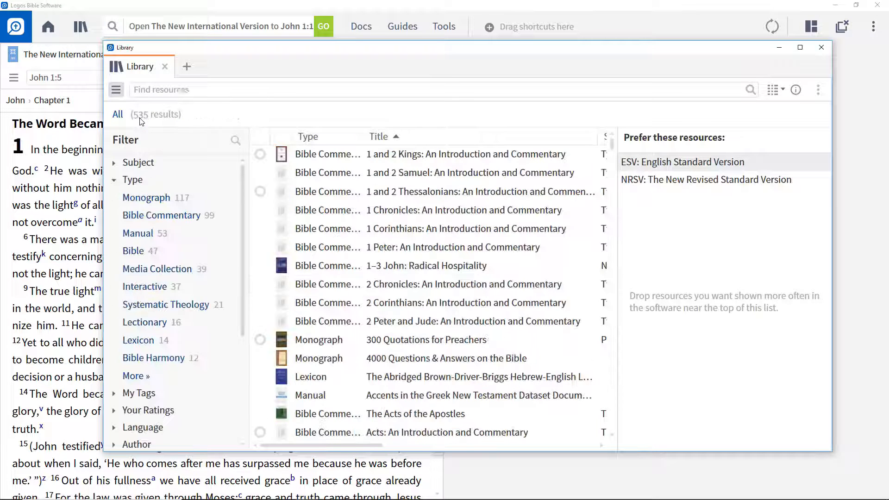
left_click(161, 215)
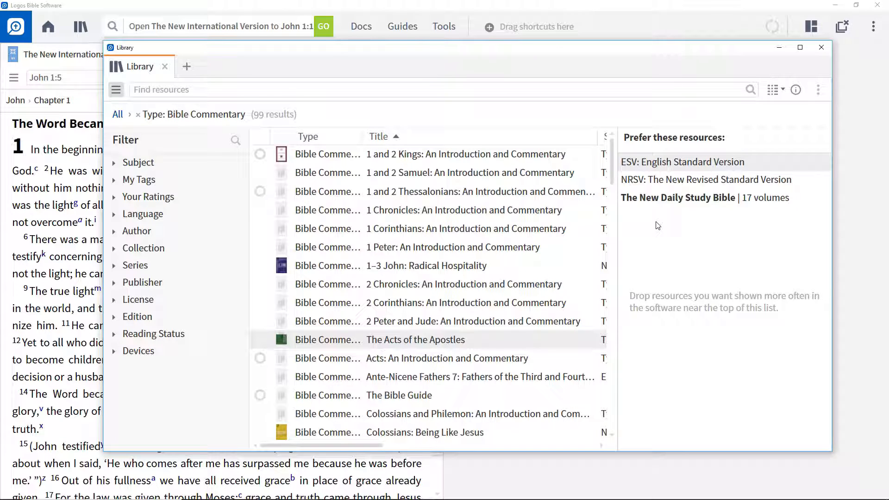
mouse_move(634, 232)
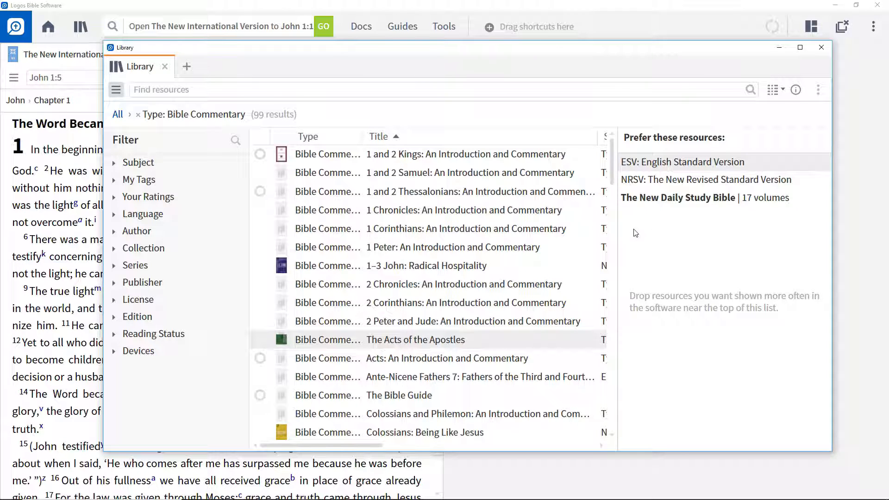
mouse_move(647, 244)
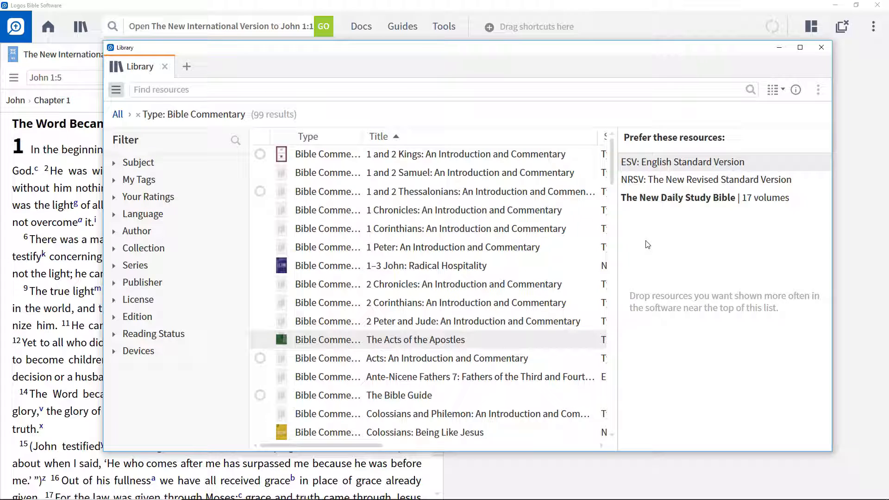
scroll("down", 3)
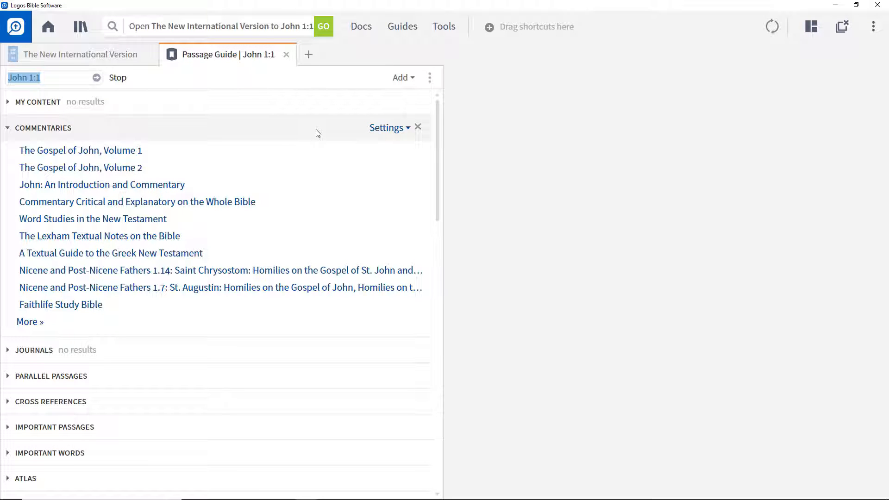
Filter the library to lexicons, prefer Lexham Theological Wordbook, TDNT and BDAG, then close it.
left_click(80, 26)
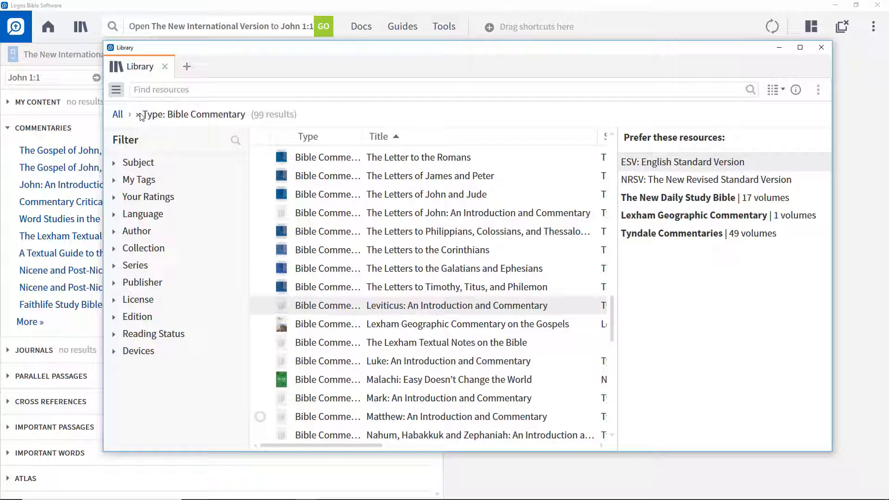
left_click(142, 114)
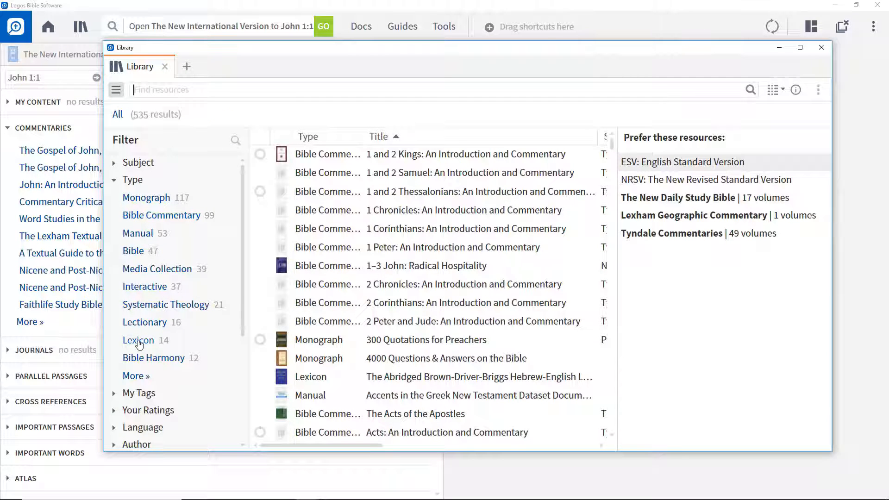
left_click(138, 341)
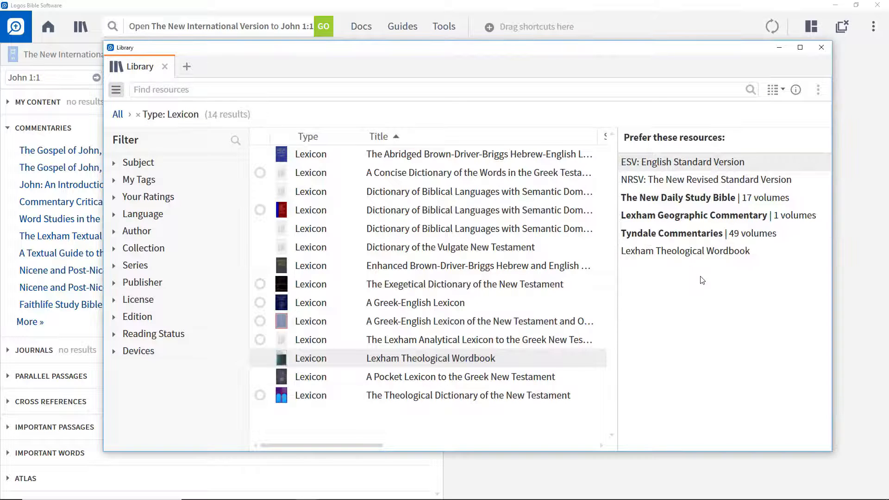
mouse_move(437, 328)
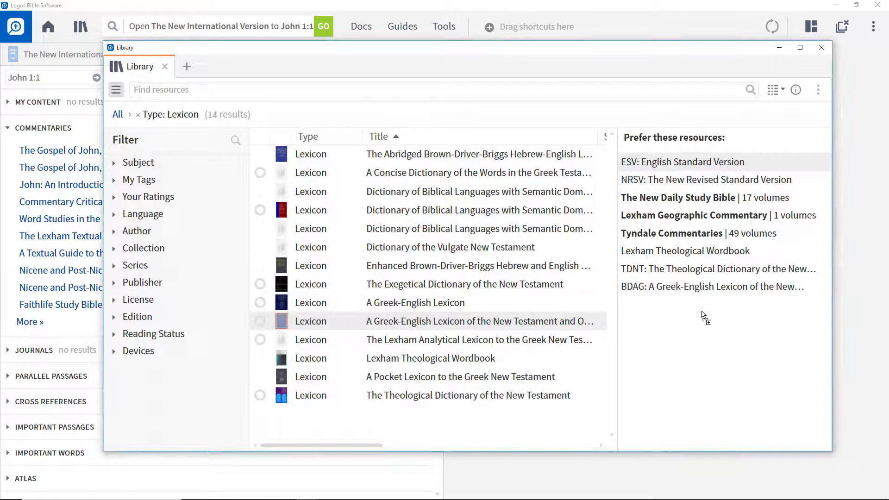
left_click(821, 47)
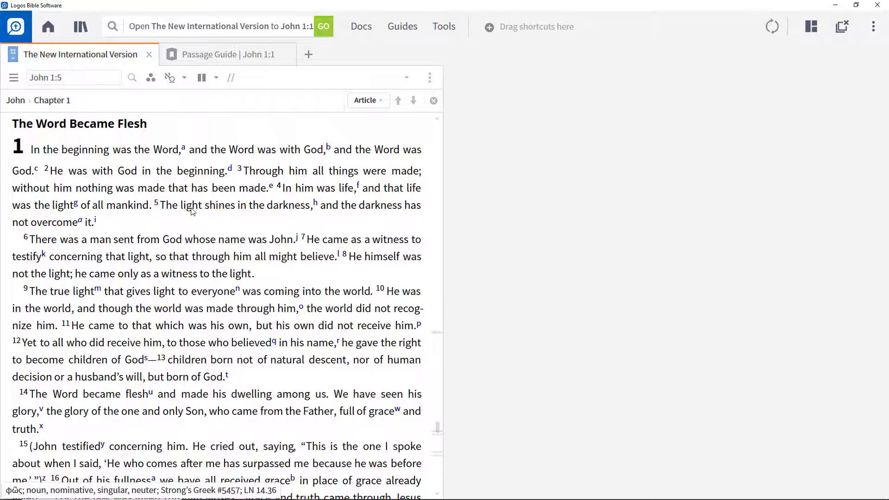
Right-click 'light' in John 1:5 to see LTW, TDNT and BDAG listed first.
right_click(191, 204)
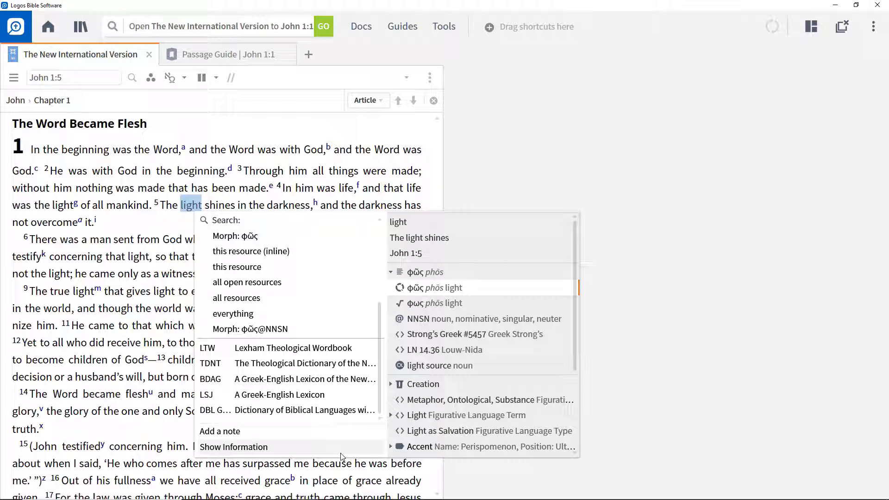
mouse_move(458, 474)
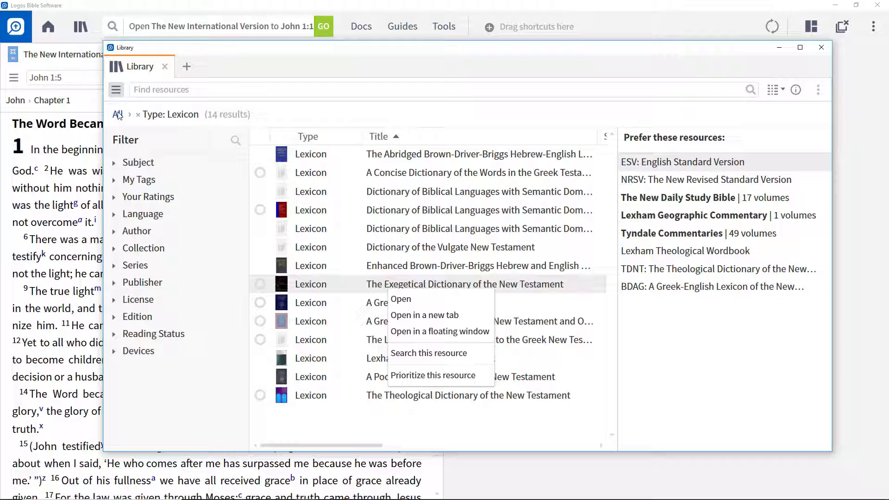
Clear the lexicon filter so the library lists all 535 resources.
left_click(137, 114)
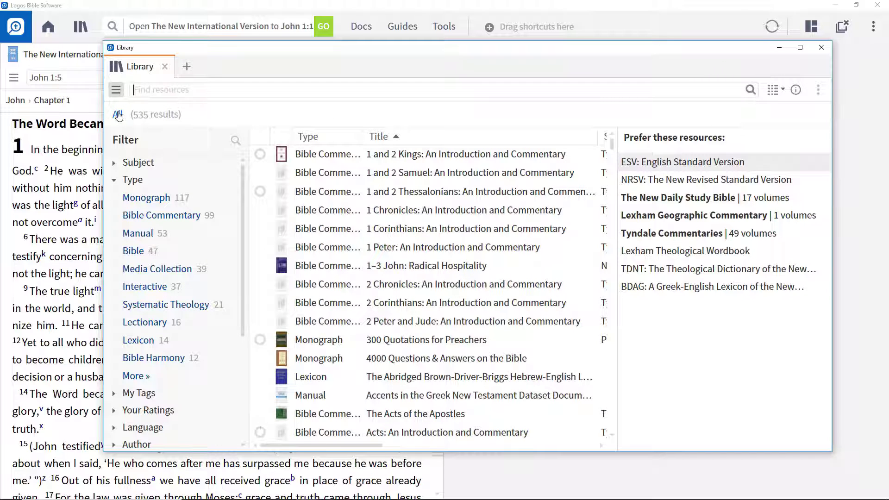
mouse_move(317, 228)
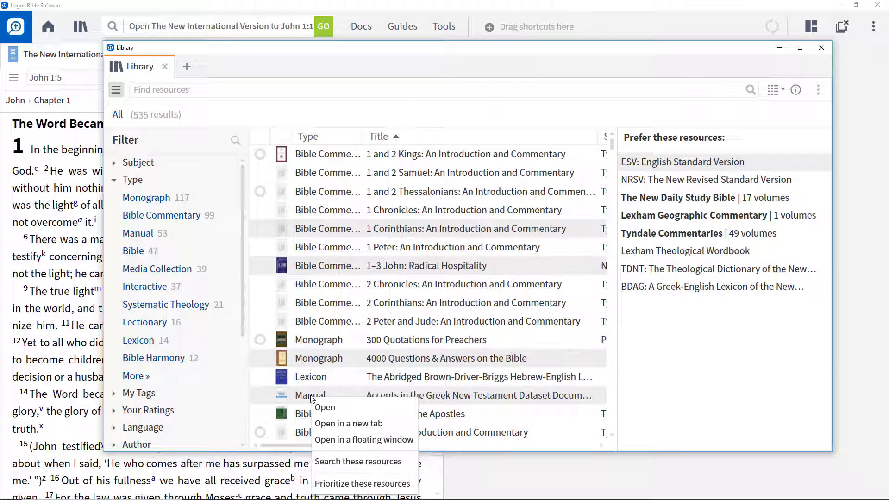
mouse_move(456, 37)
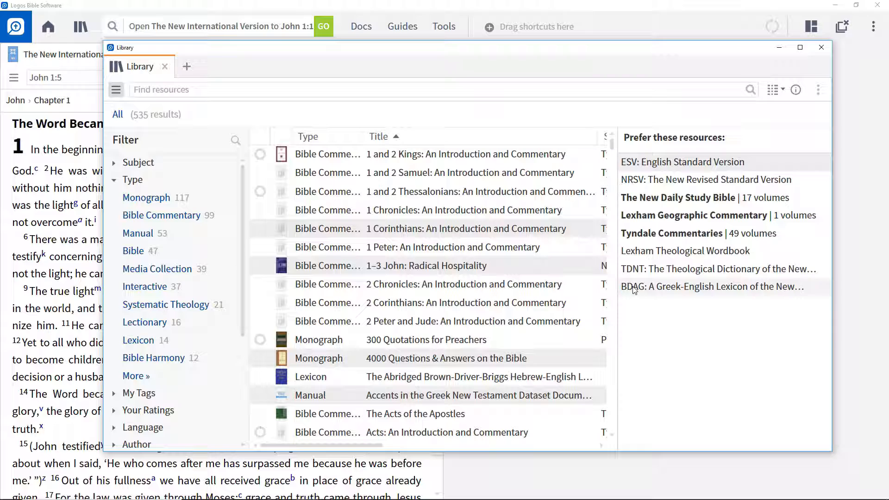
mouse_move(655, 321)
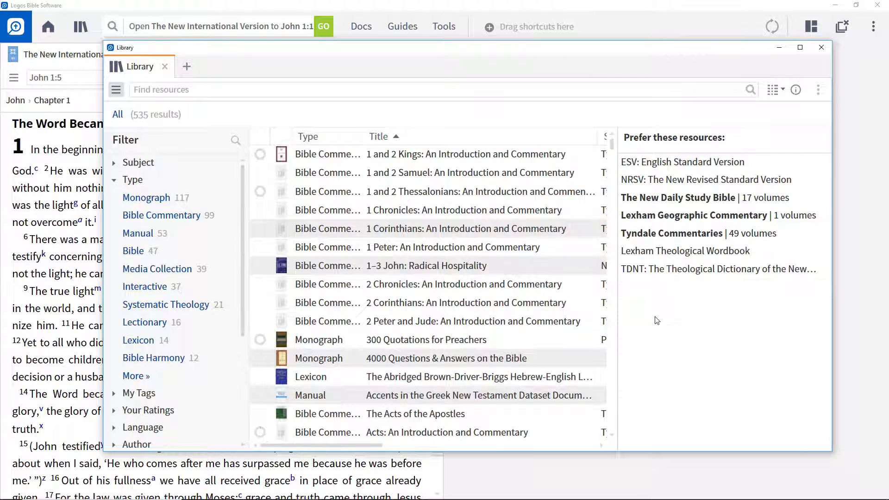
mouse_move(556, 52)
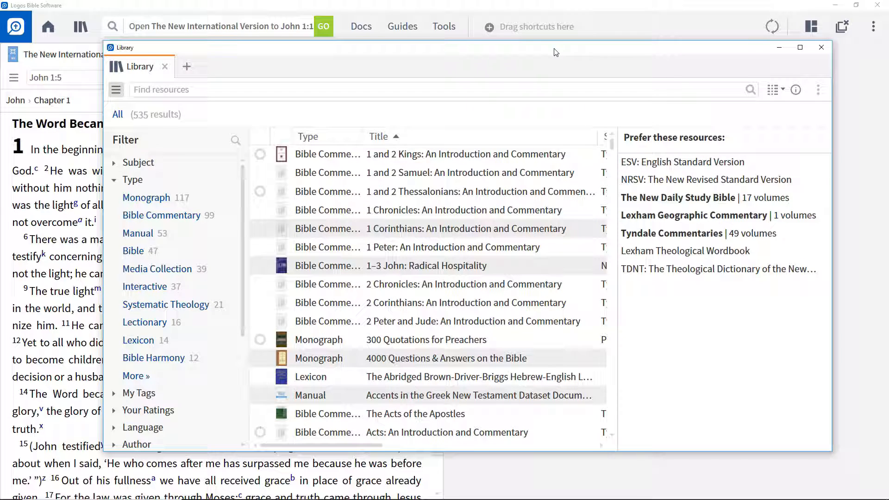